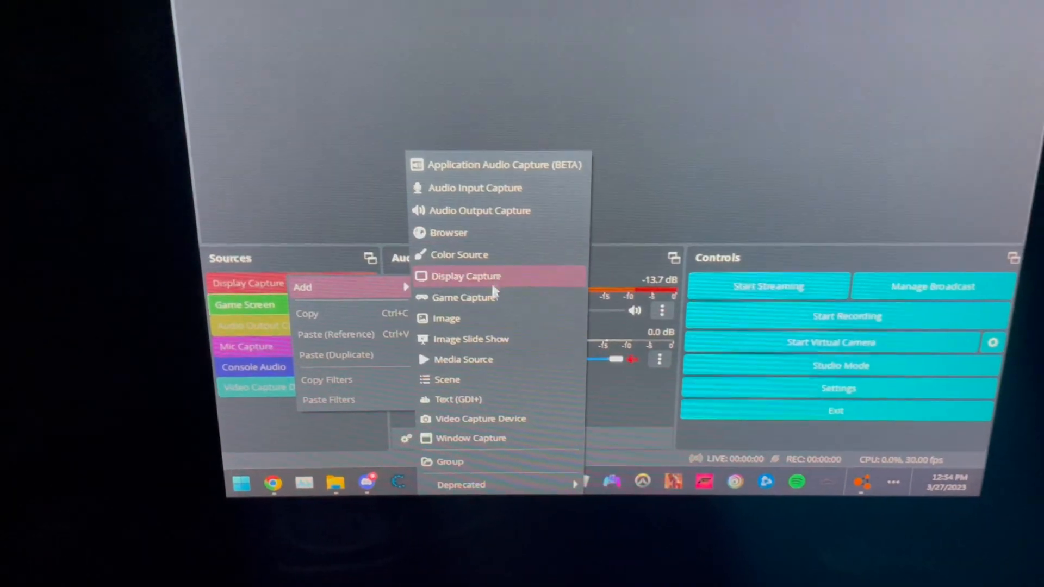
# Step: Add a Game Capture source named 'beamng' that captures only the BeamNG.drive window
pyautogui.click(464, 297)
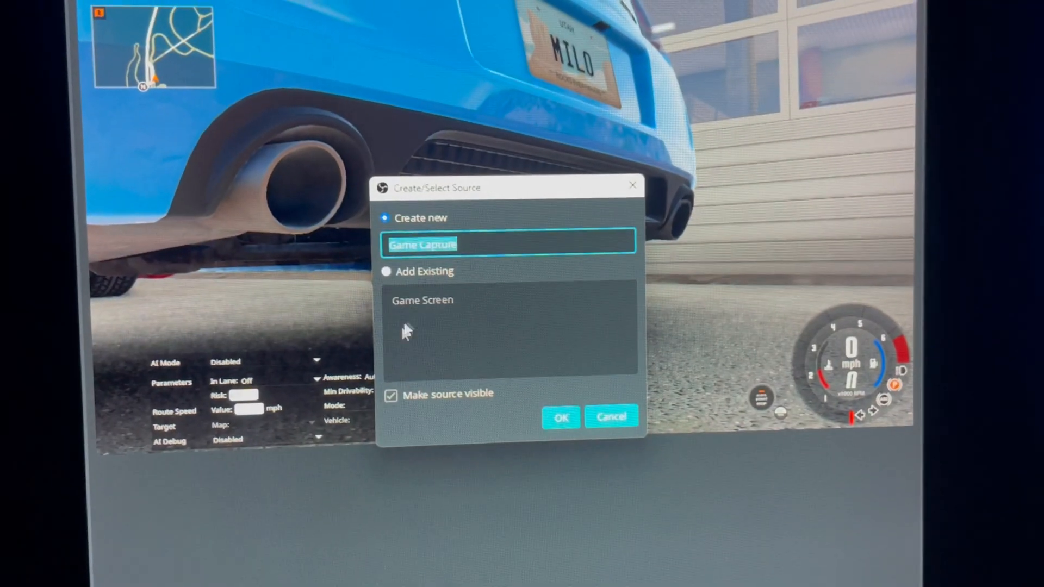
pyautogui.click(561, 417)
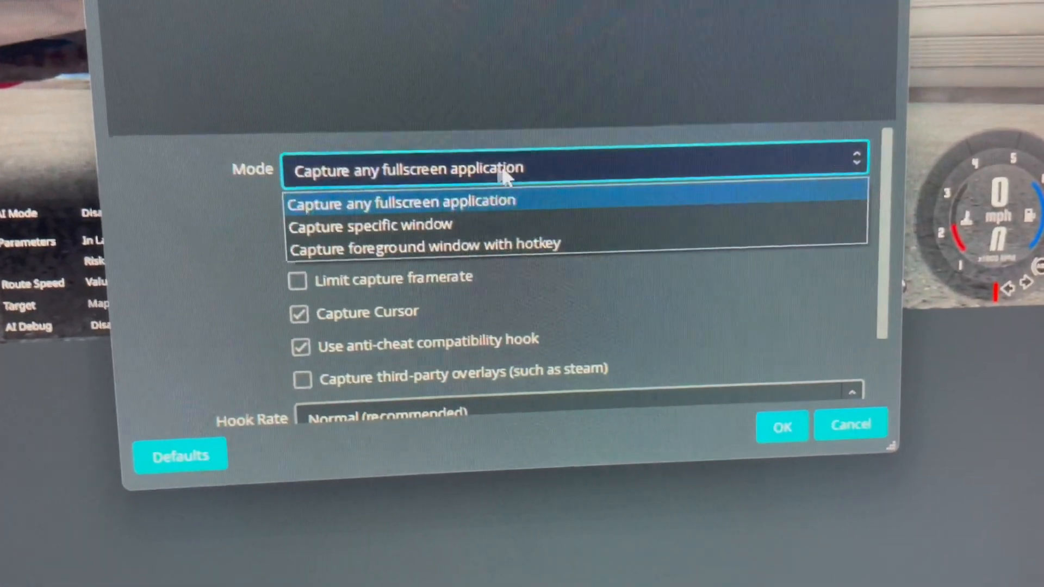
pyautogui.click(370, 226)
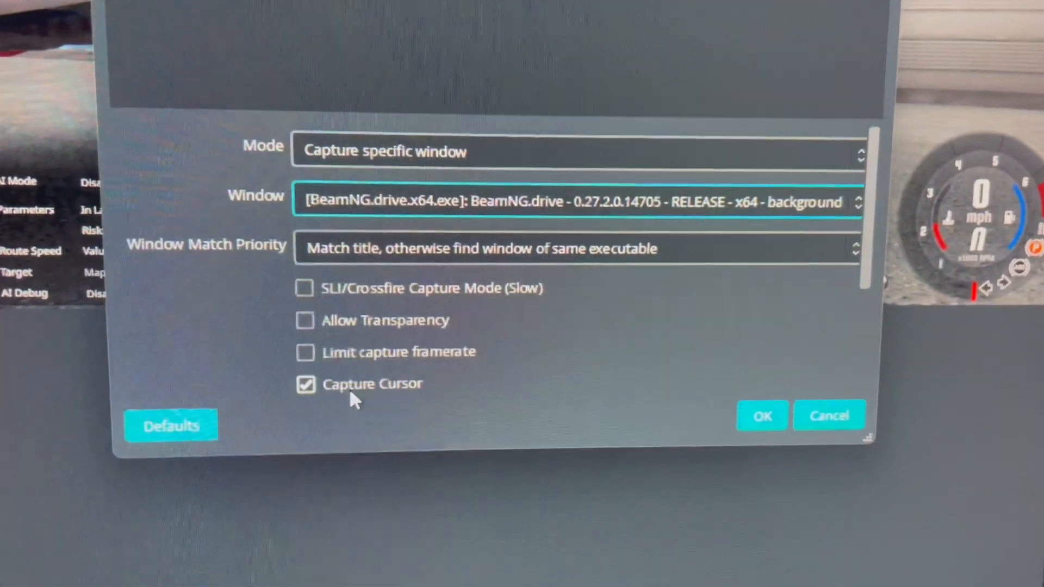
pyautogui.click(762, 415)
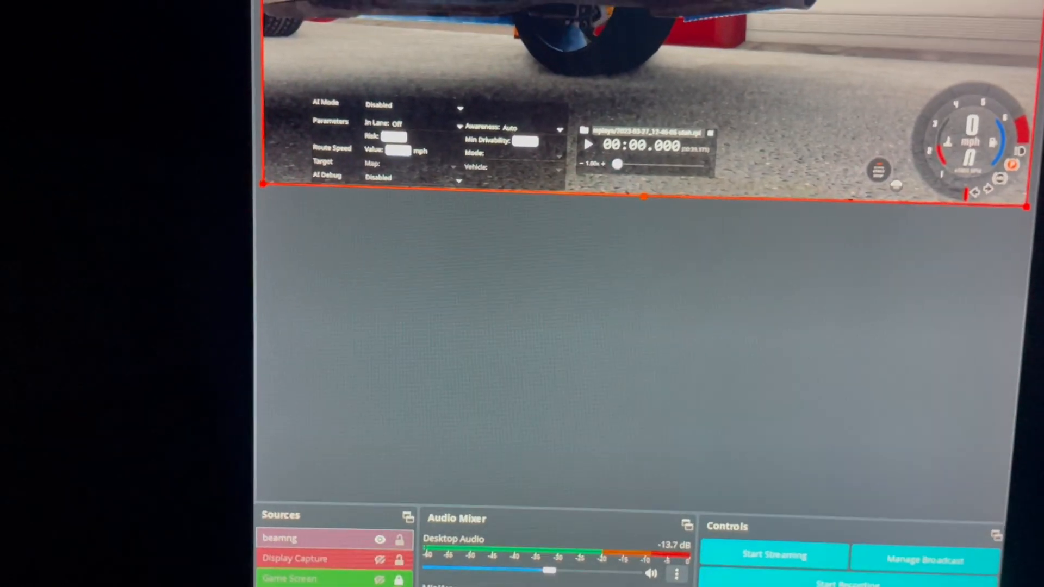
# Step: Add a new Audio Output Capture source from the Sources list and confirm its name
pyautogui.rightClick(333, 538)
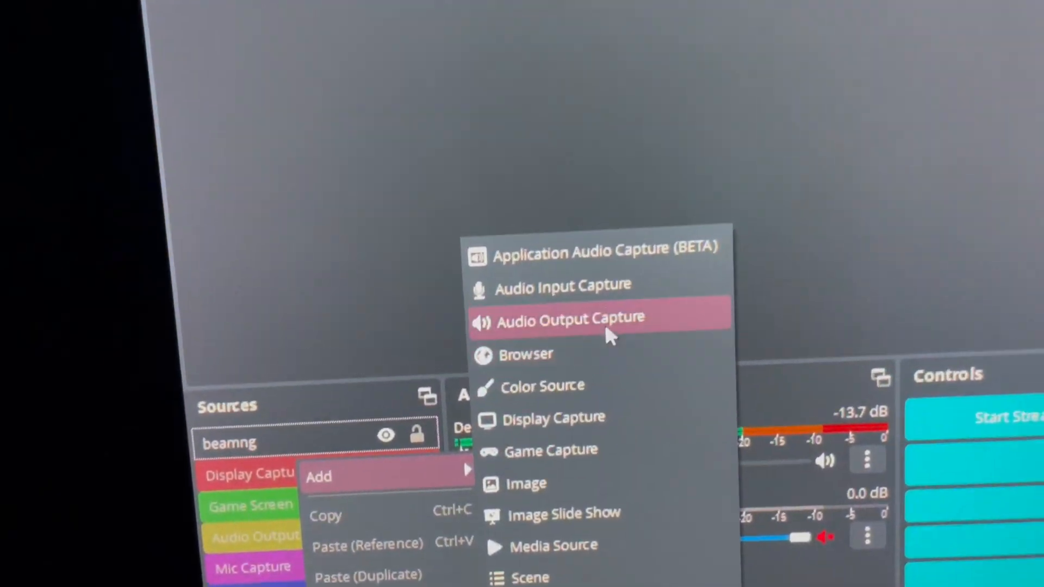
pyautogui.click(571, 320)
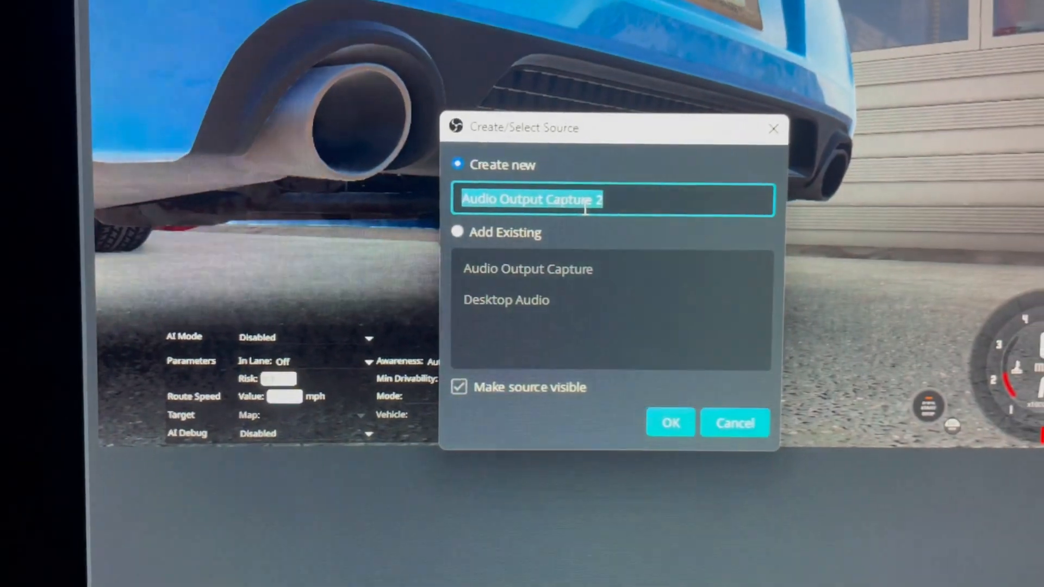
pyautogui.click(670, 423)
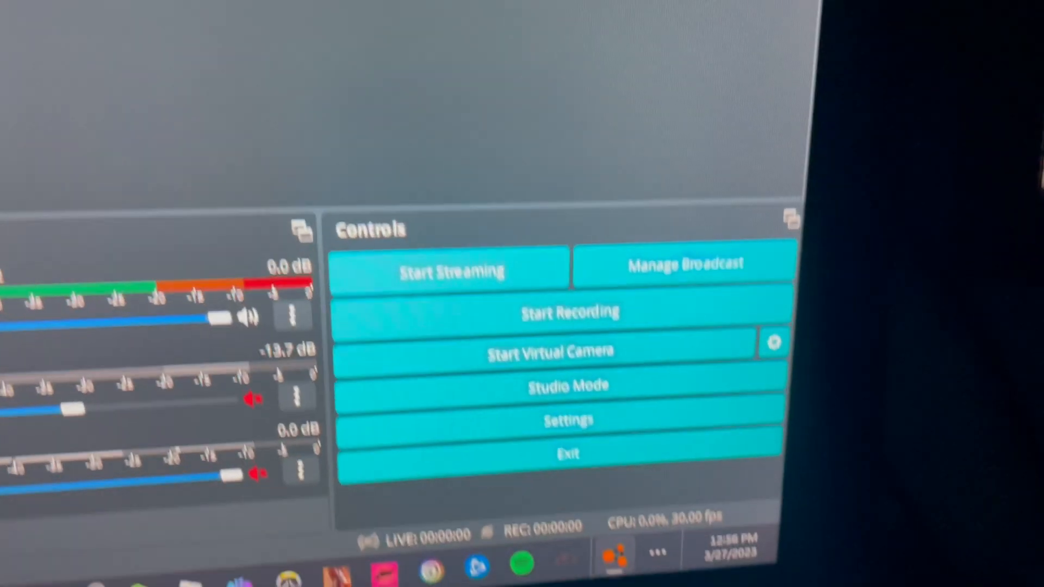
pyautogui.click(568, 311)
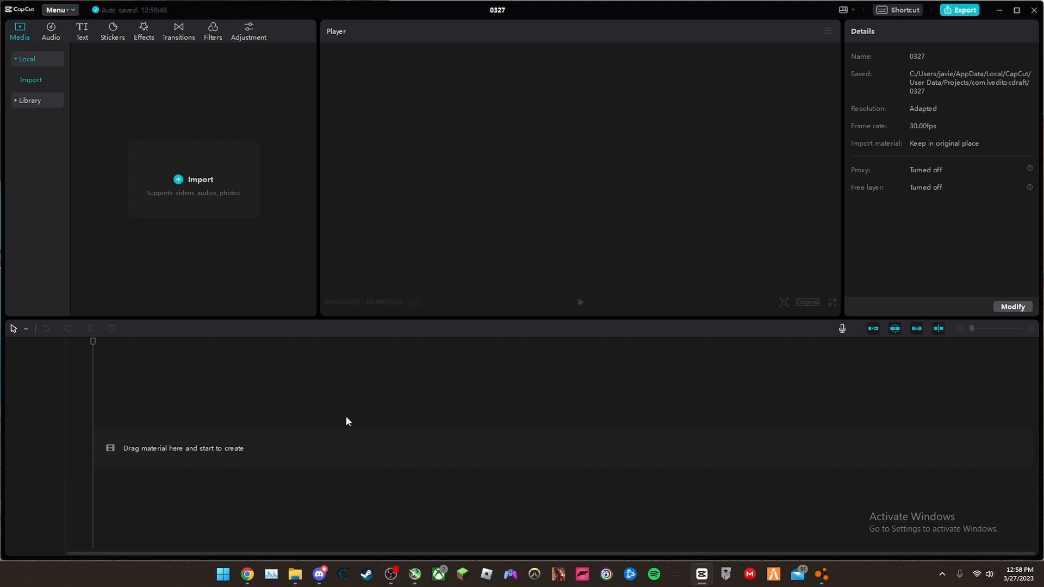
pyautogui.moveTo(380, 421)
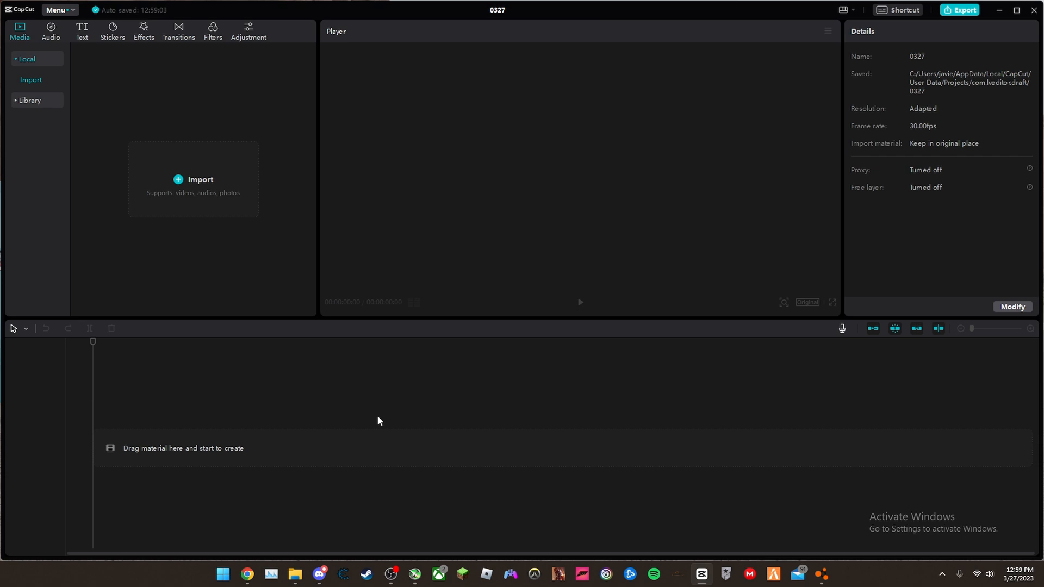
# Step: Import the recorded BeamNG gameplay mp4 into CapCut's media panel
pyautogui.click(199, 179)
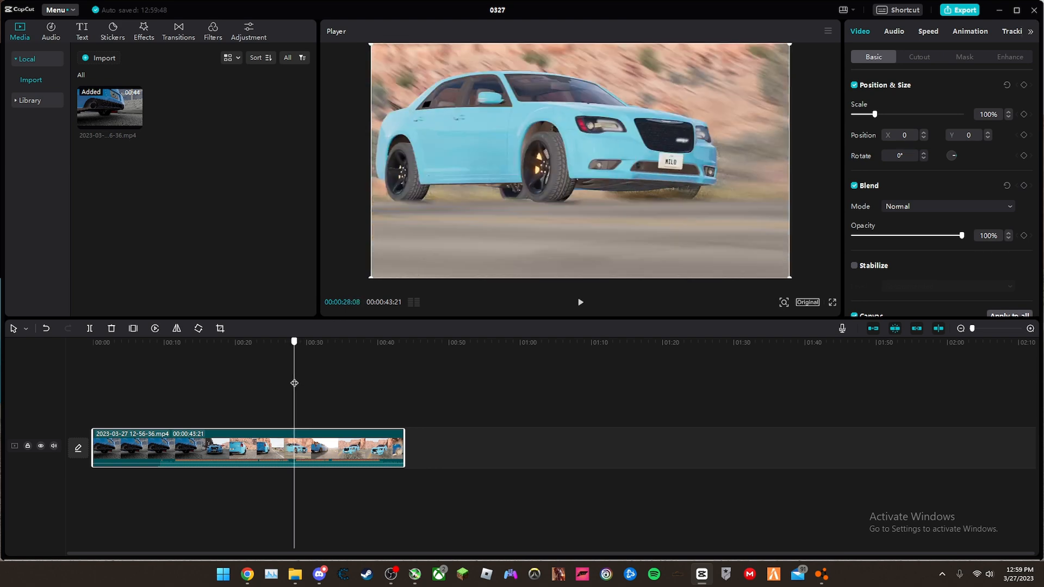
# Step: Split the gameplay clip at 00:00:28:13 and bring up the Adjustment options
pyautogui.click(579, 302)
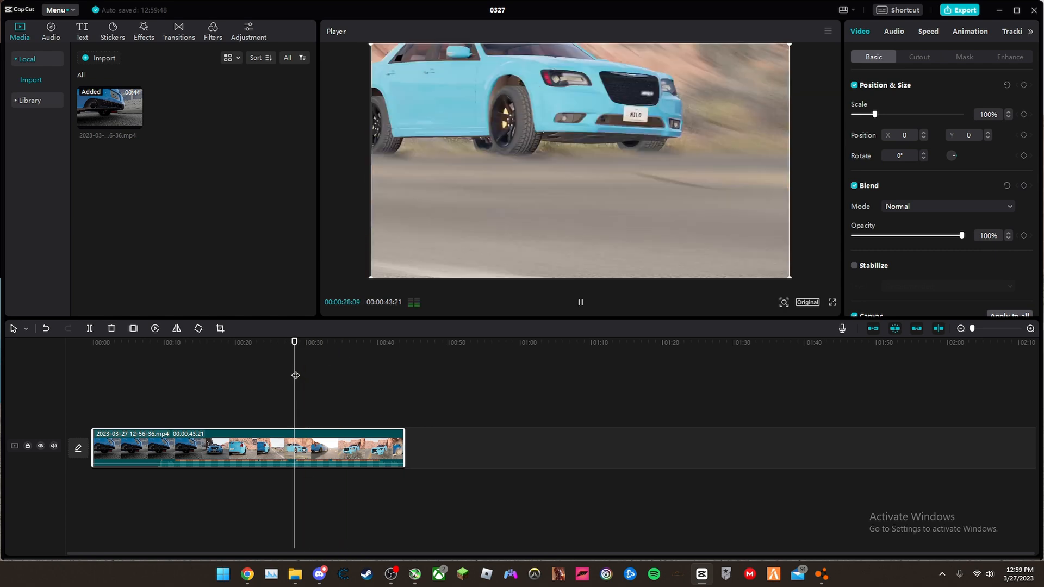
pyautogui.click(579, 302)
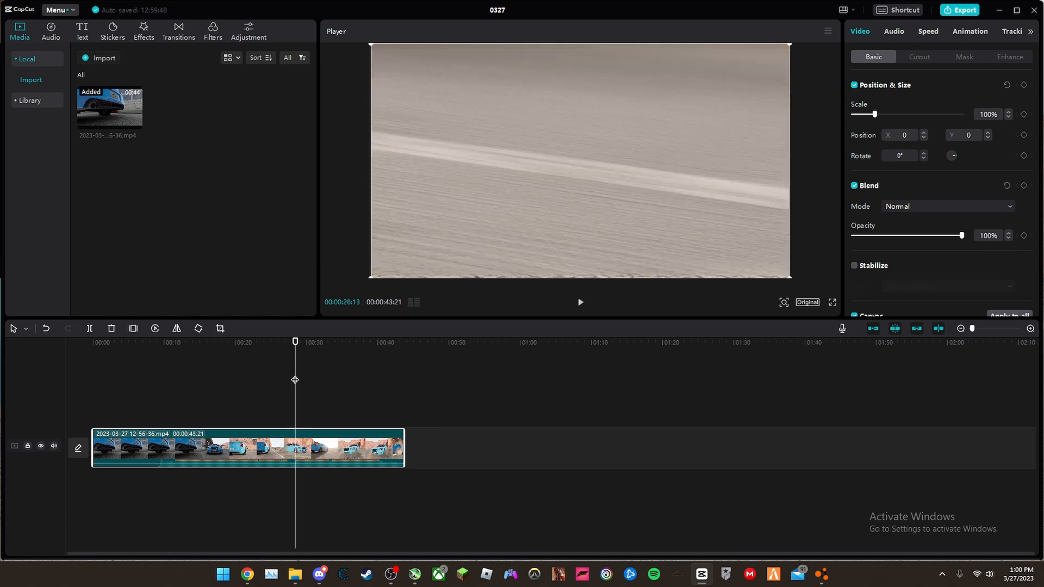
pyautogui.click(89, 328)
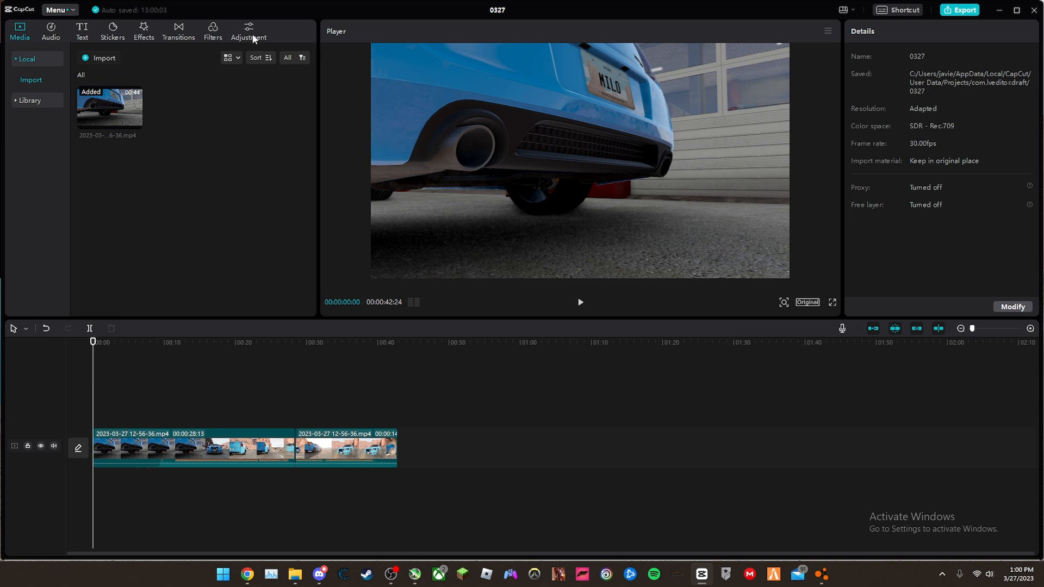
pyautogui.click(248, 30)
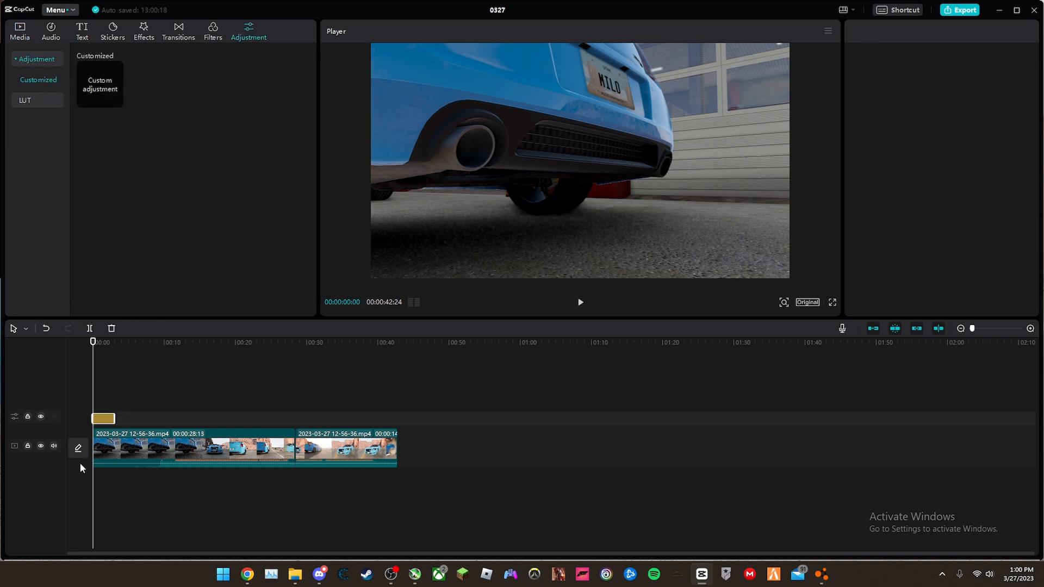